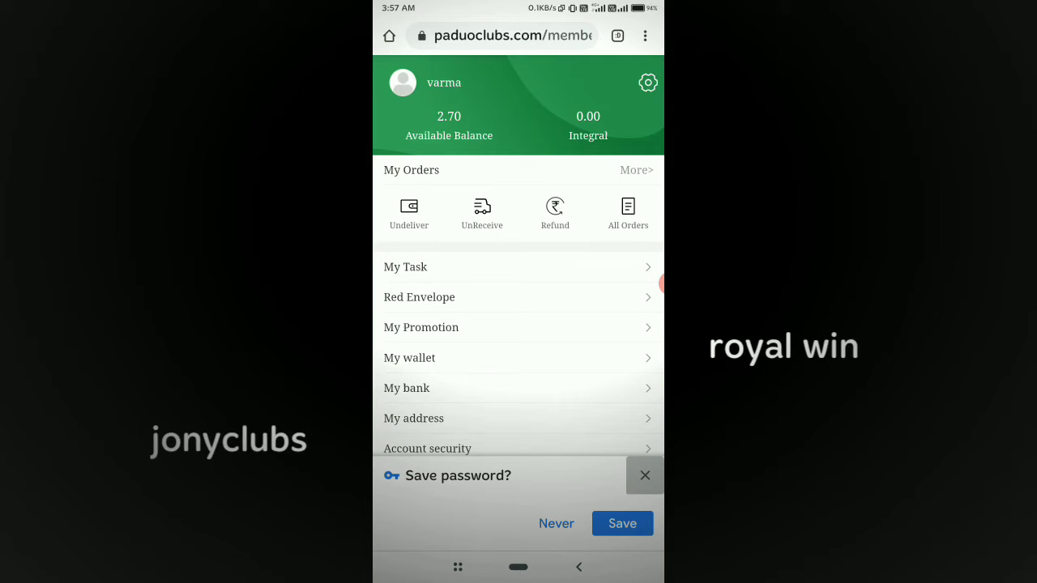
Step: Decline saving the paduoclubs.com password by choosing Never
{"action": "left_click", "coordinate": [644, 475]}
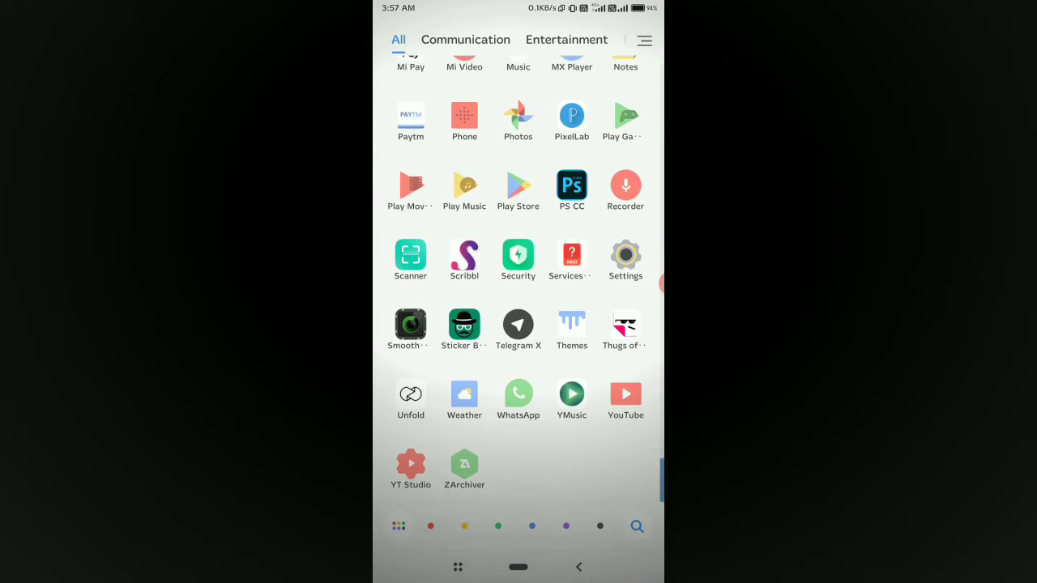
Step: Search the launcher's app list for 'se' and open a result
{"action": "scroll", "scroll_direction": "up", "scroll_amount": 3}
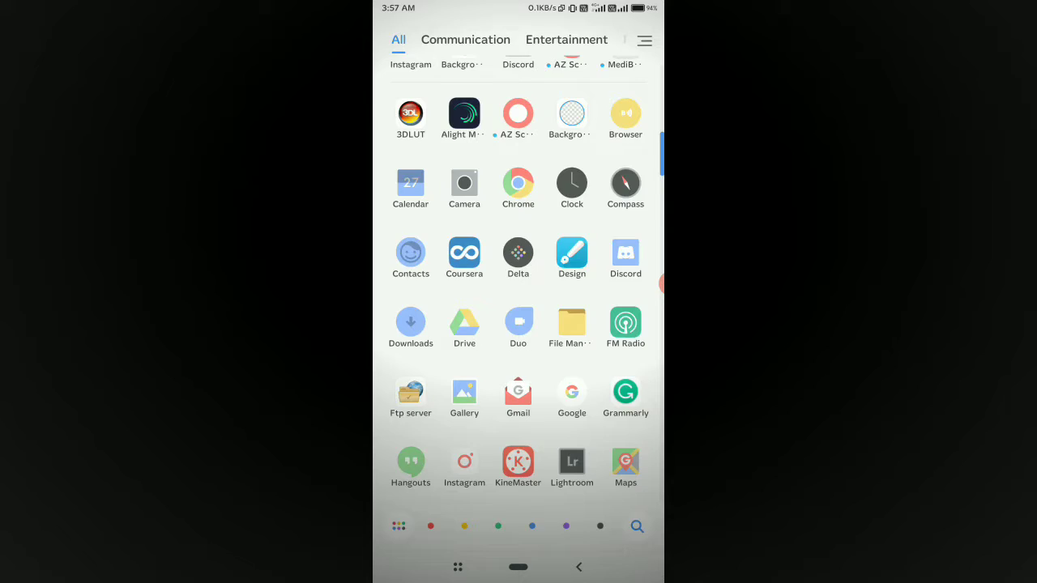
{"action": "type", "text": "se"}
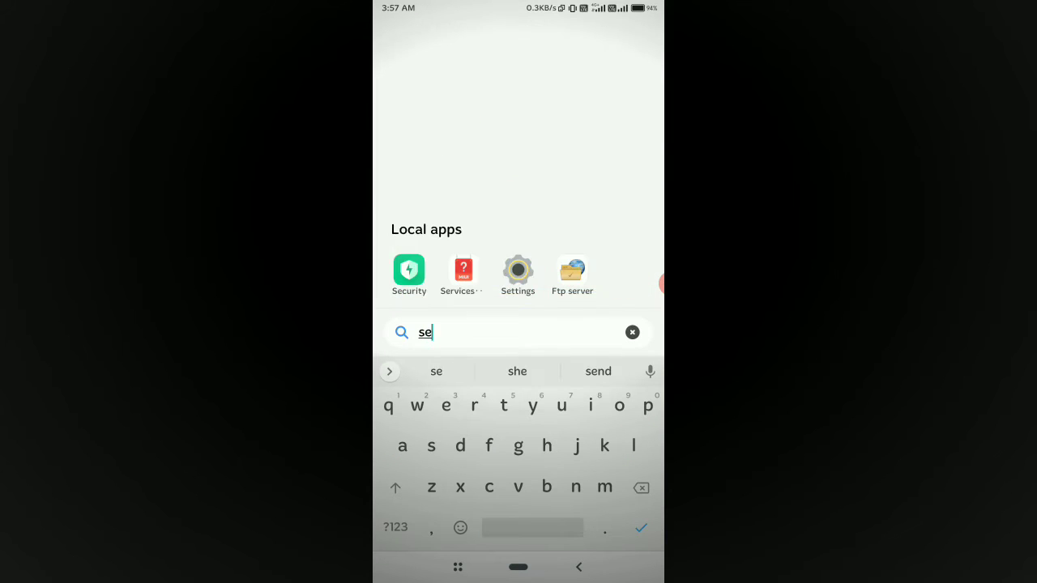
{"action": "left_click", "coordinate": [517, 271]}
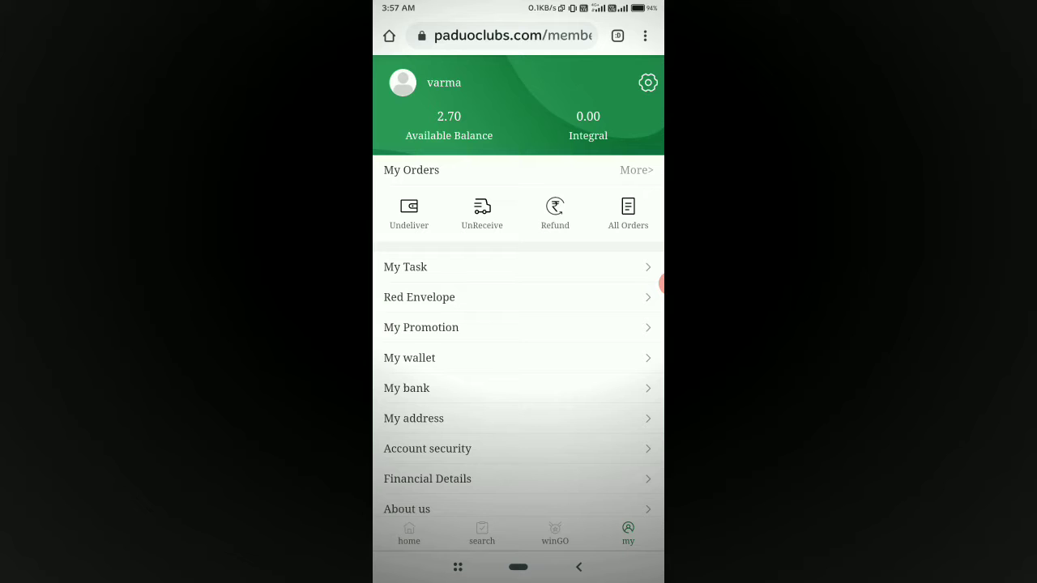
Step: Browse the shop home and goods search pages, then open the winGO game
{"action": "left_click", "coordinate": [409, 534]}
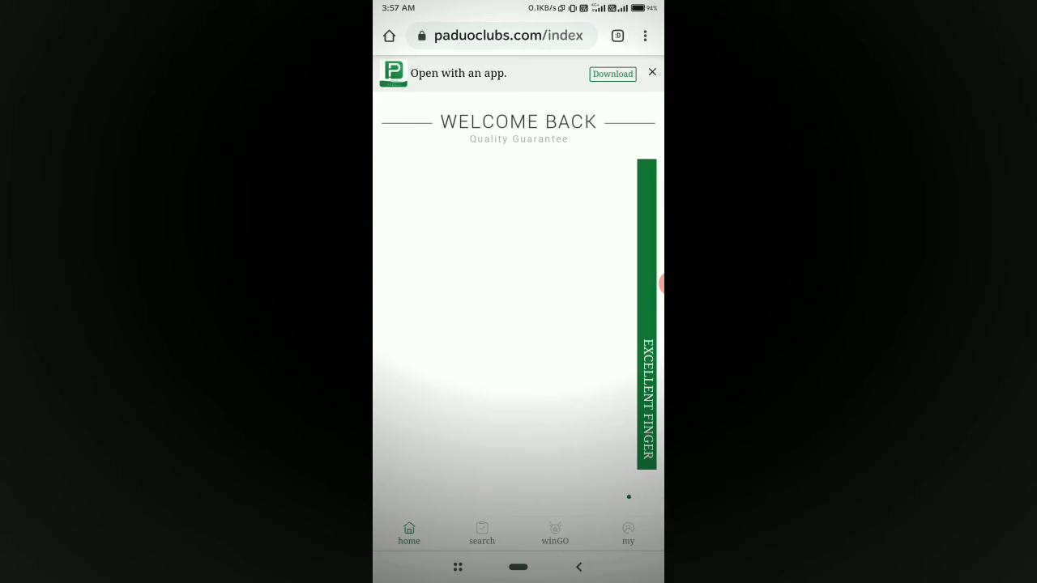
{"action": "scroll", "scroll_direction": "down", "scroll_amount": 3}
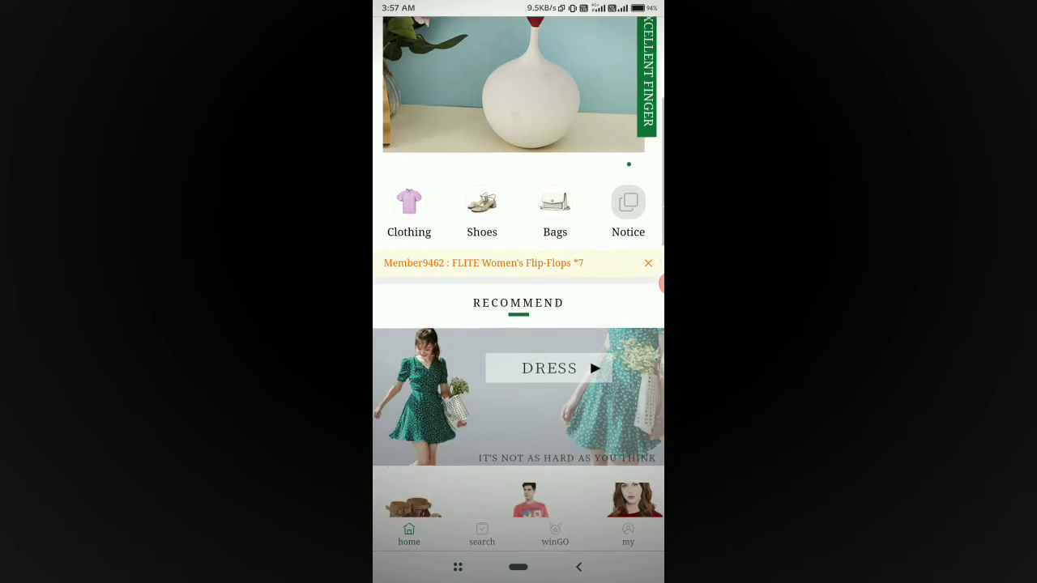
{"action": "left_click", "coordinate": [482, 535]}
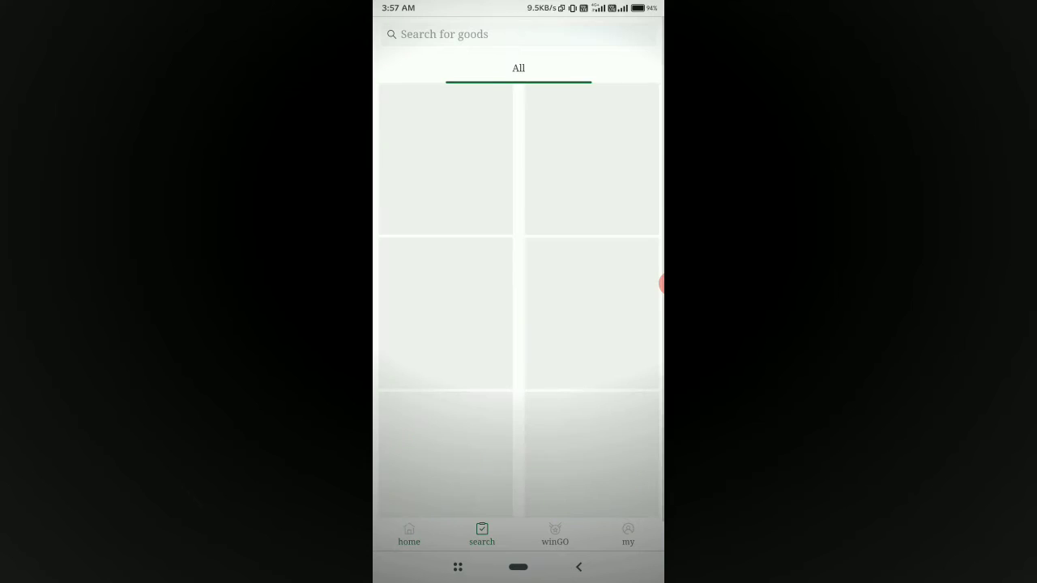
{"action": "left_click", "coordinate": [555, 535]}
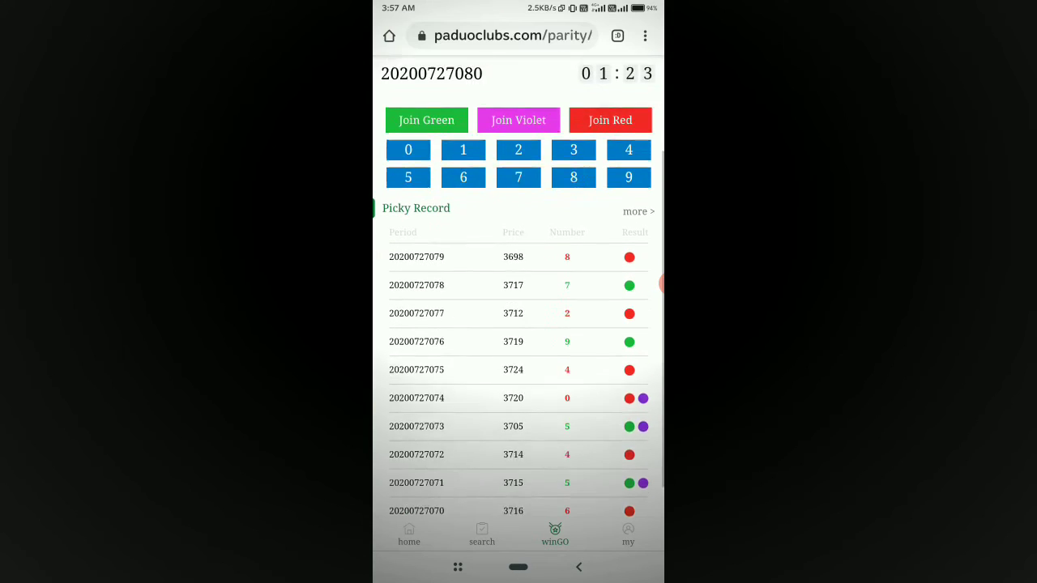
Step: Scroll through the winGO Picky Record results, then go back to the 'my' account page
{"action": "scroll", "scroll_direction": "up", "scroll_amount": 3}
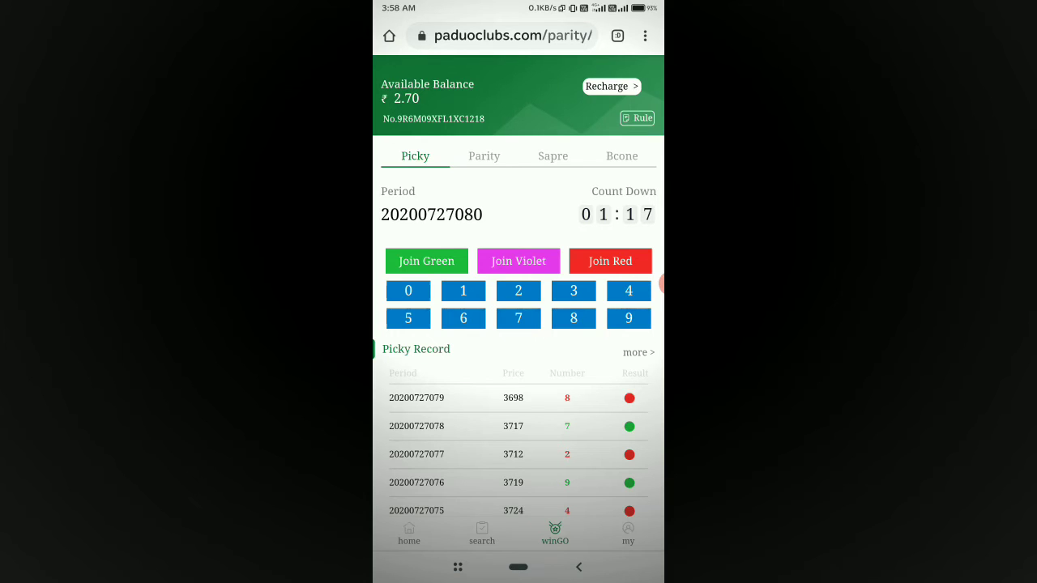
{"action": "scroll", "scroll_direction": "down", "scroll_amount": 3}
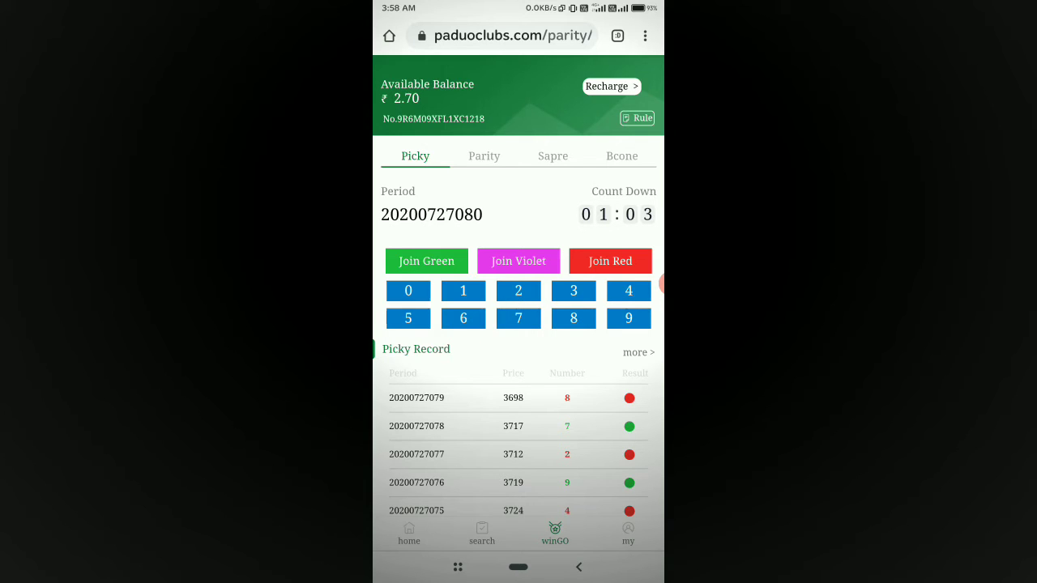
{"action": "left_click", "coordinate": [628, 535]}
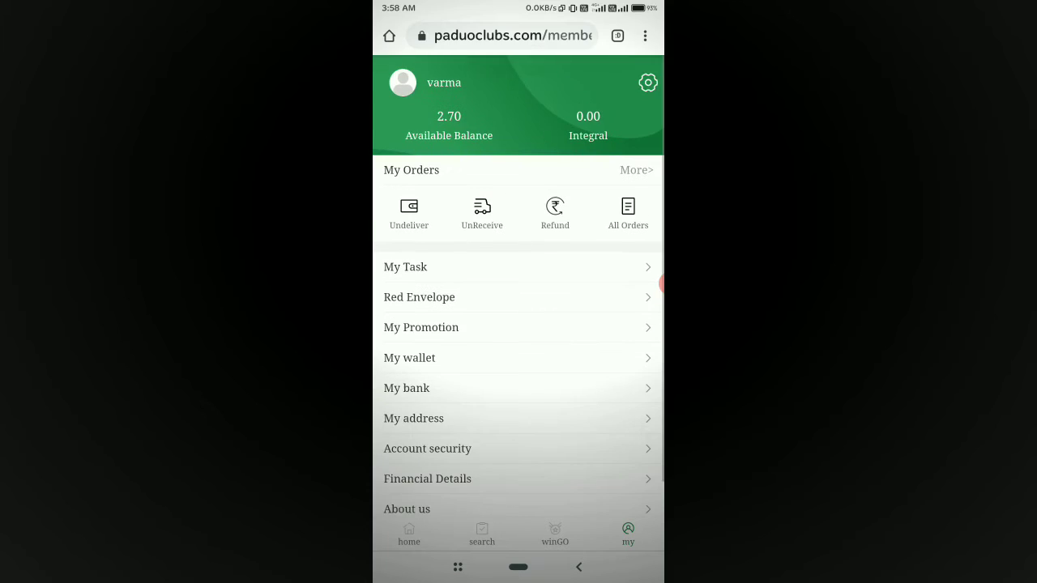
{"action": "scroll", "scroll_direction": "down", "scroll_amount": 3}
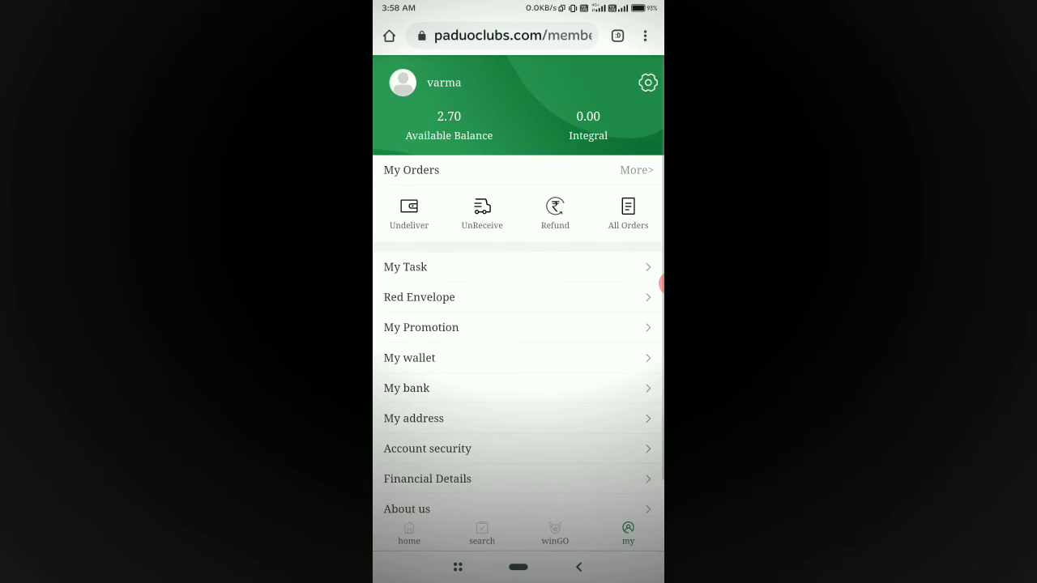
{"action": "left_click", "coordinate": [409, 357]}
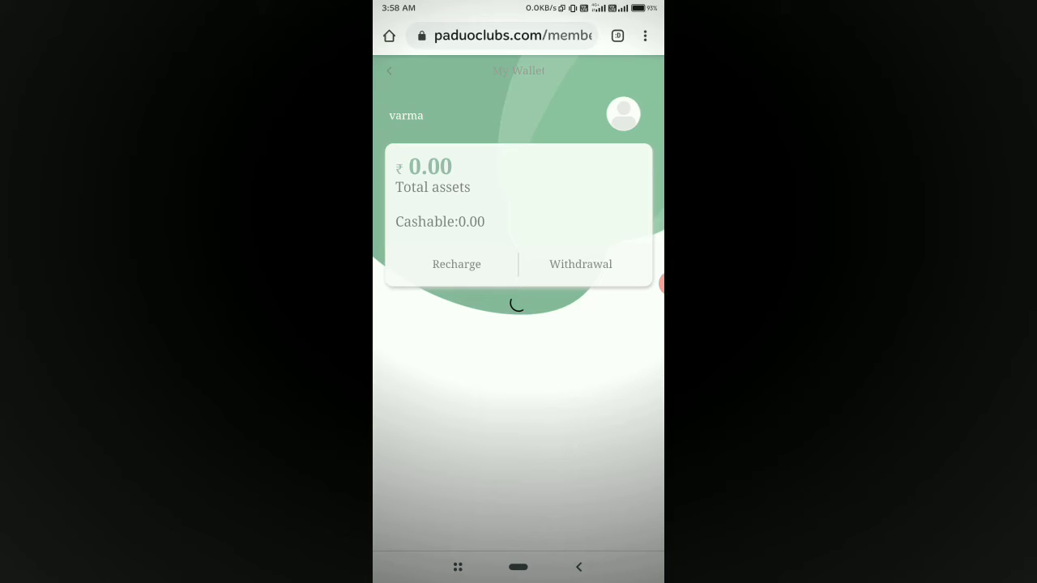
{"action": "left_click", "coordinate": [579, 264]}
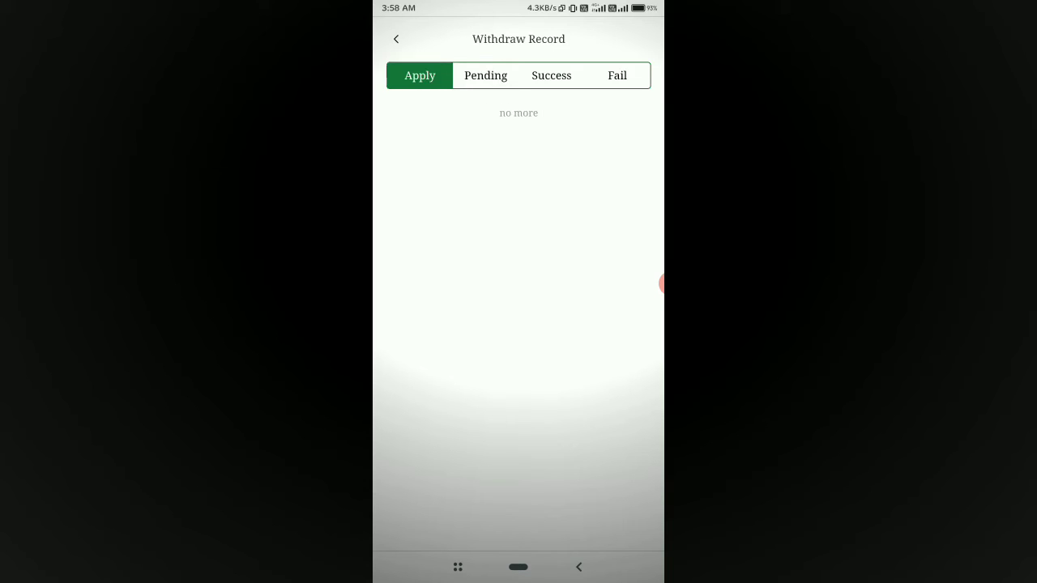
{"action": "left_click", "coordinate": [551, 76]}
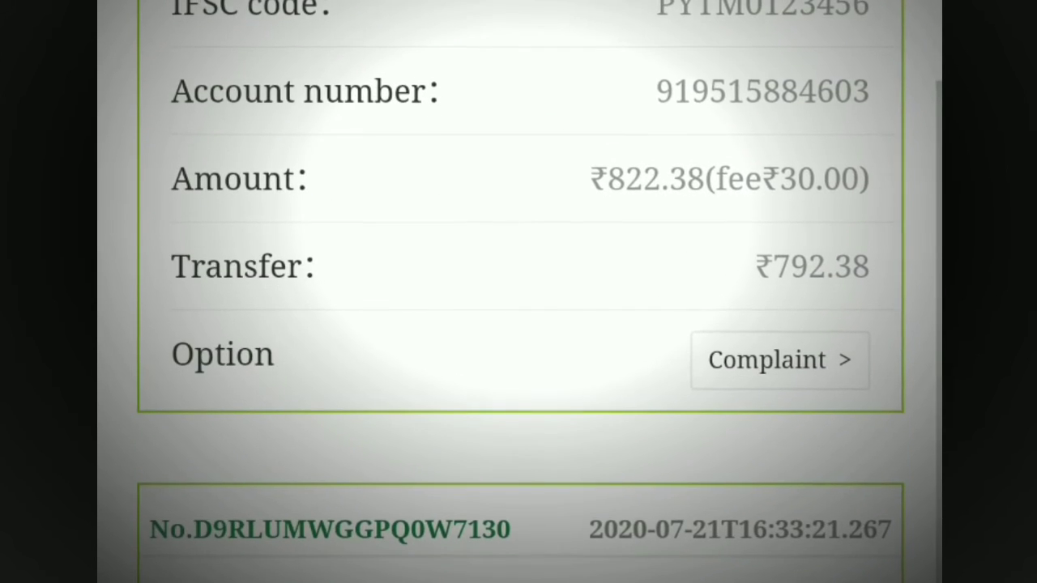
{"action": "scroll", "scroll_direction": "down", "scroll_amount": 3}
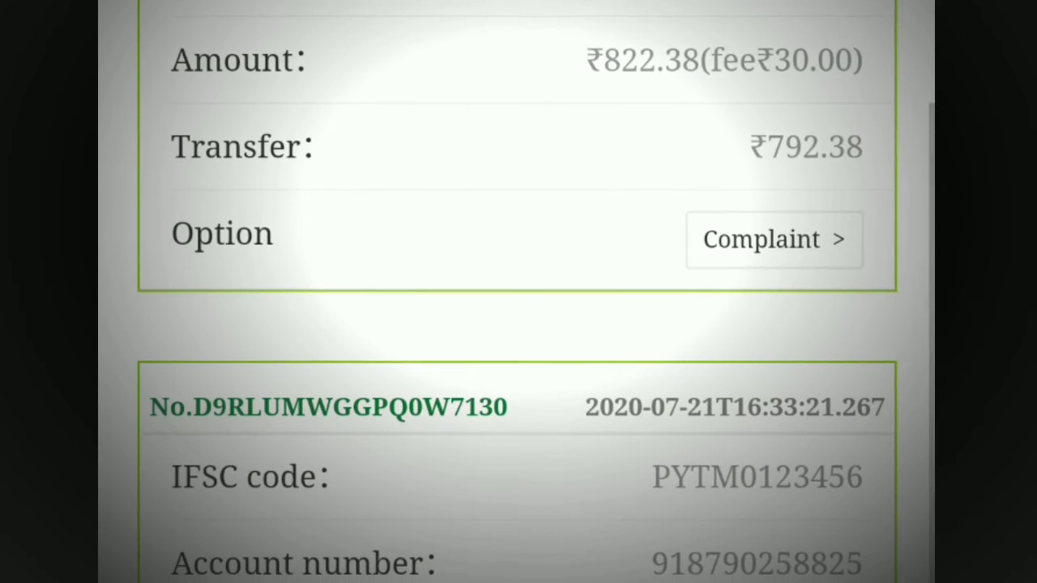
{"action": "scroll", "scroll_direction": "down", "scroll_amount": 3}
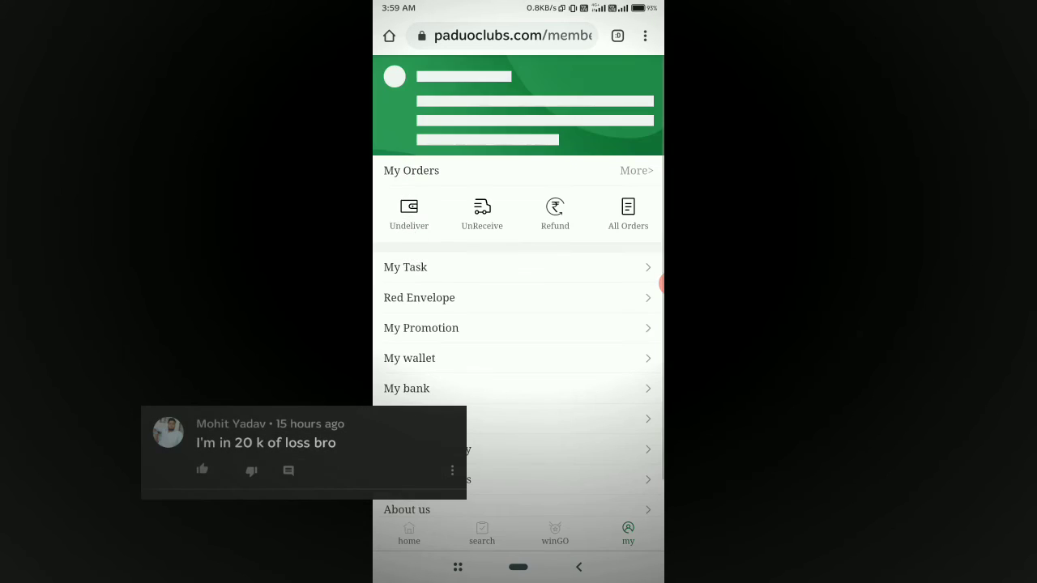
Step: Revisit winGO, return to 'my', and open the My Promotion bonus page
{"action": "left_click", "coordinate": [553, 533]}
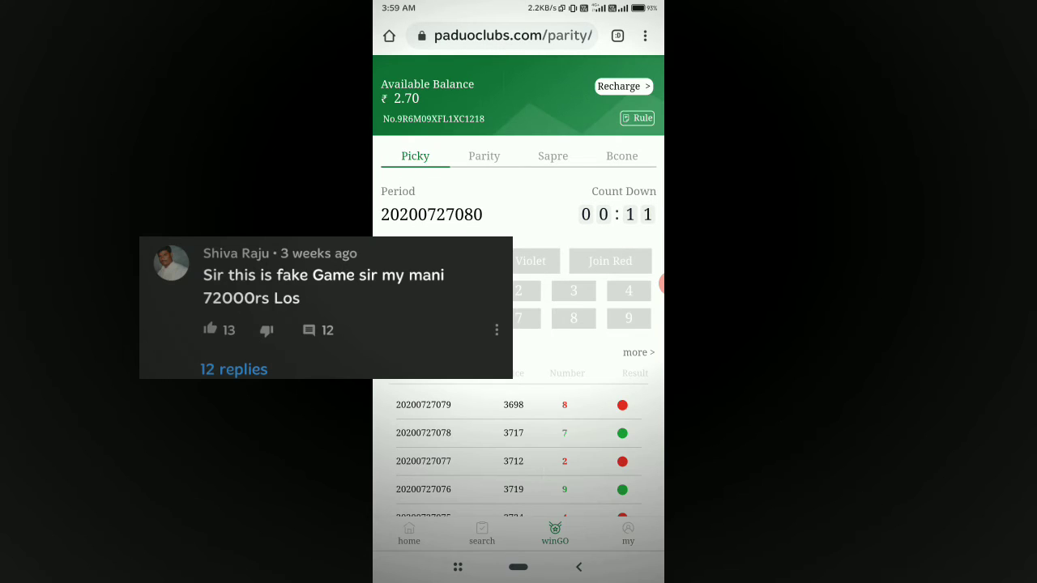
{"action": "left_click", "coordinate": [628, 533]}
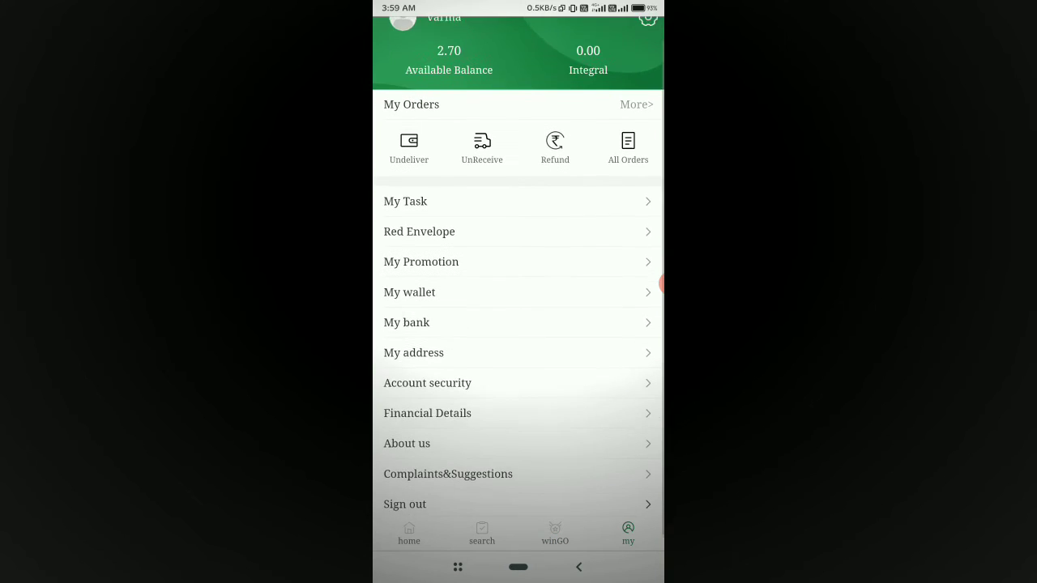
{"action": "left_click", "coordinate": [421, 262]}
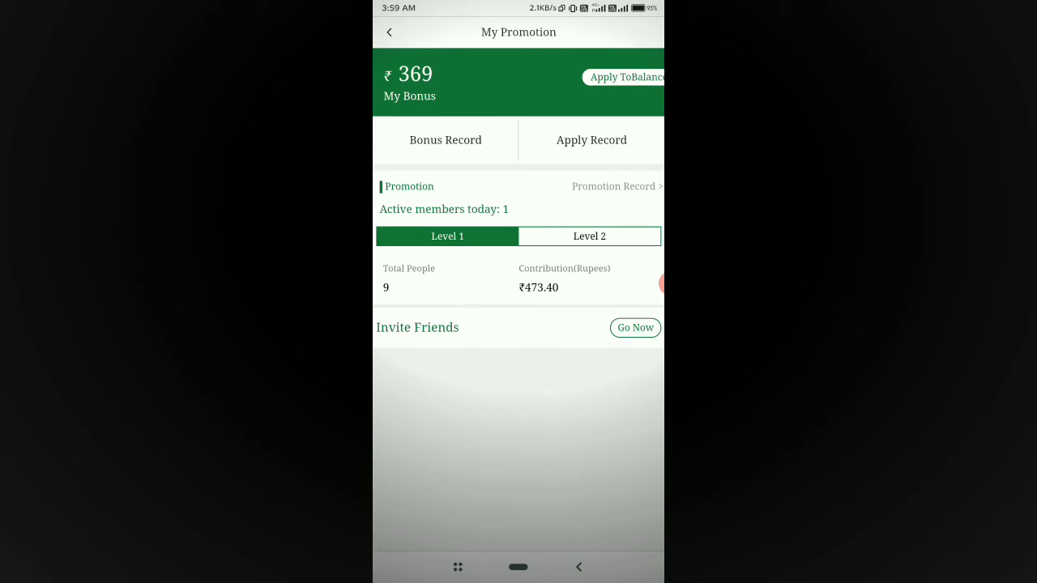
Step: Switch between the Level 2 and Level 1 referral totals on My Promotion
{"action": "left_click", "coordinate": [590, 236]}
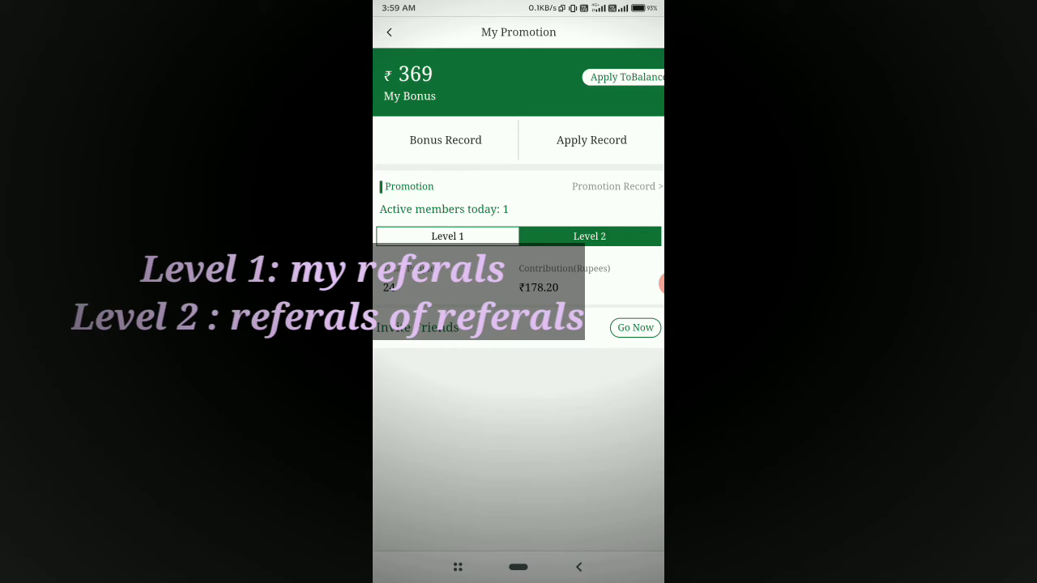
{"action": "left_click", "coordinate": [447, 236]}
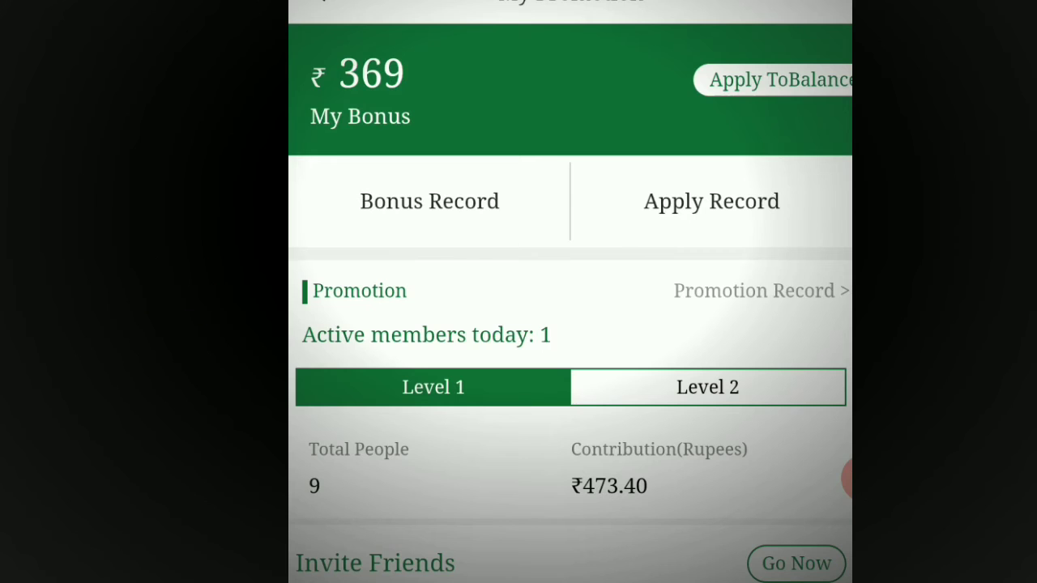
{"action": "scroll", "scroll_direction": "down", "scroll_amount": 3}
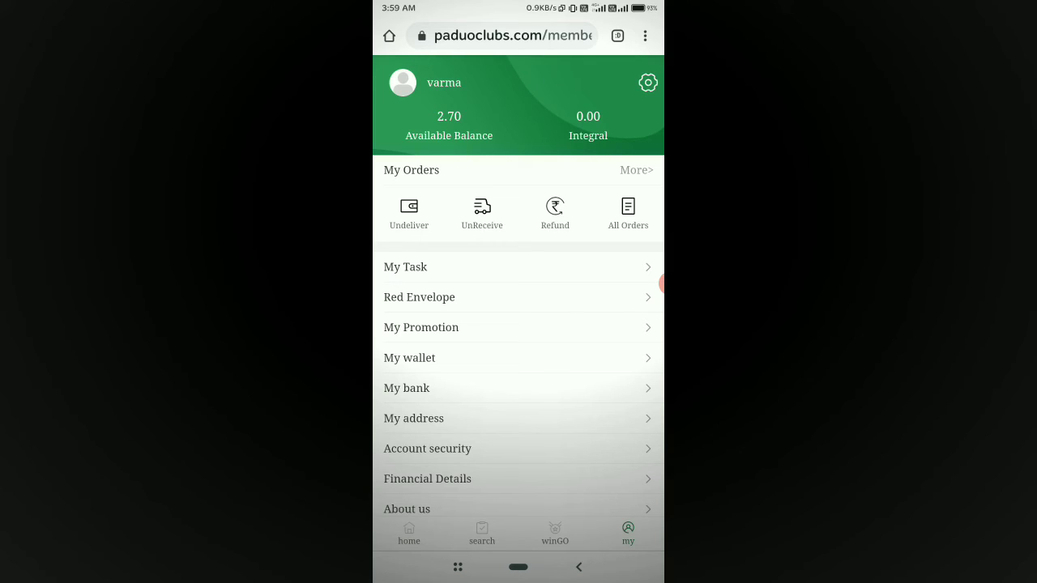
Step: Reopen winGO, scroll its Picky Record list, then leave for the app list
{"action": "left_click", "coordinate": [555, 534]}
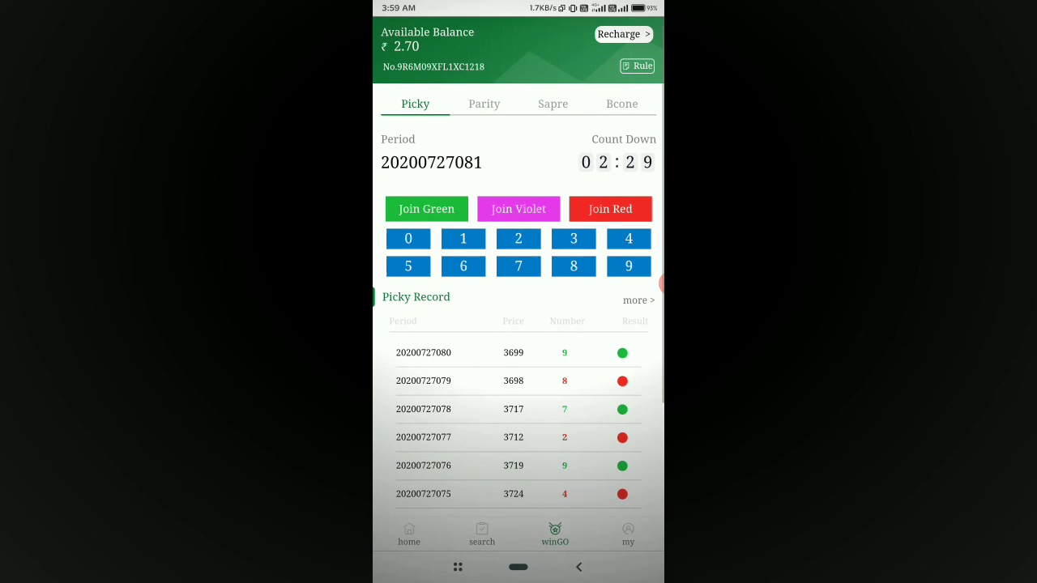
{"action": "scroll", "scroll_direction": "up", "scroll_amount": 3}
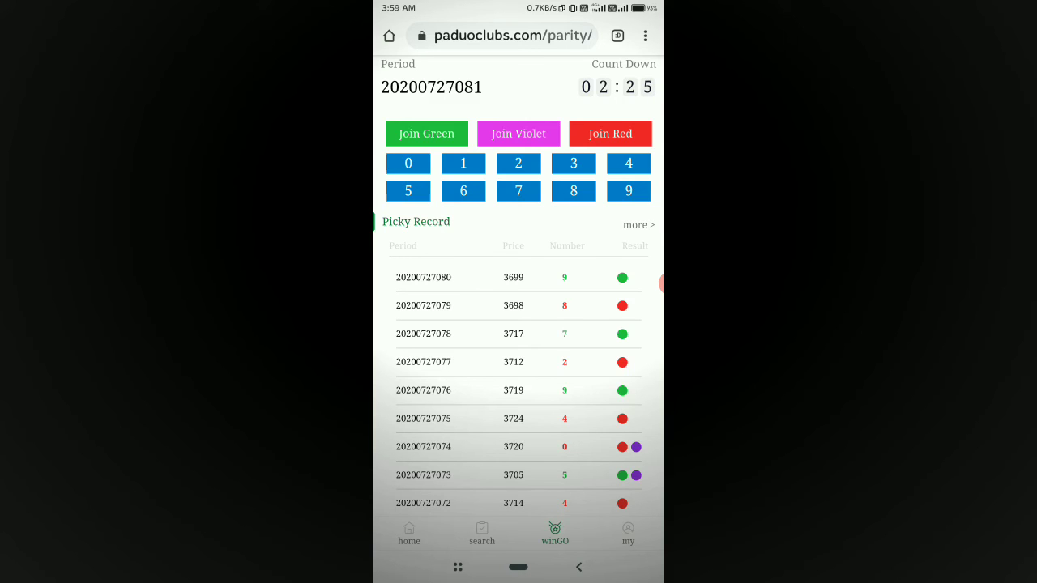
{"action": "scroll", "scroll_direction": "up", "scroll_amount": 3}
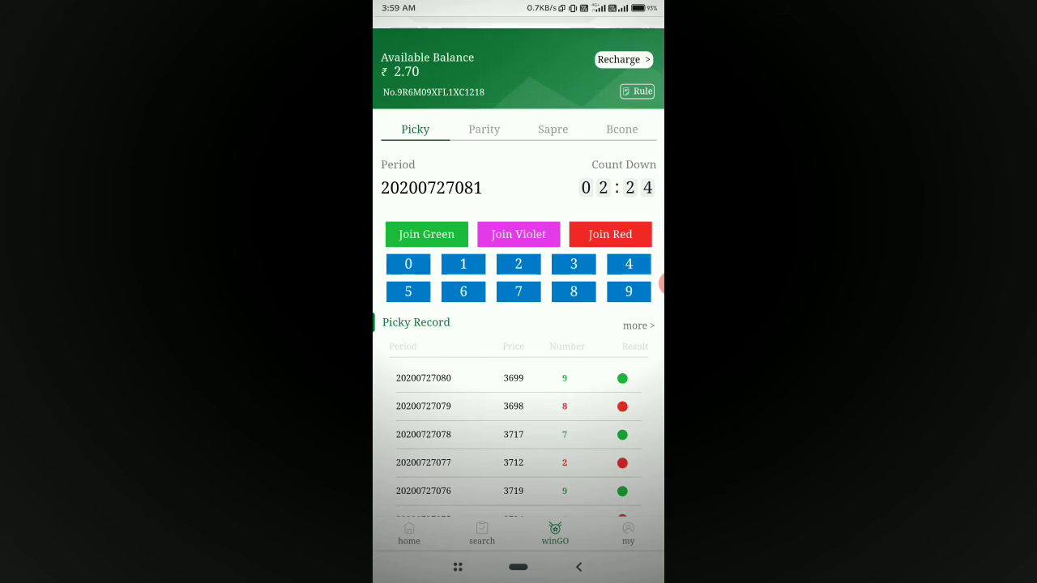
{"action": "scroll", "scroll_direction": "down", "scroll_amount": 3}
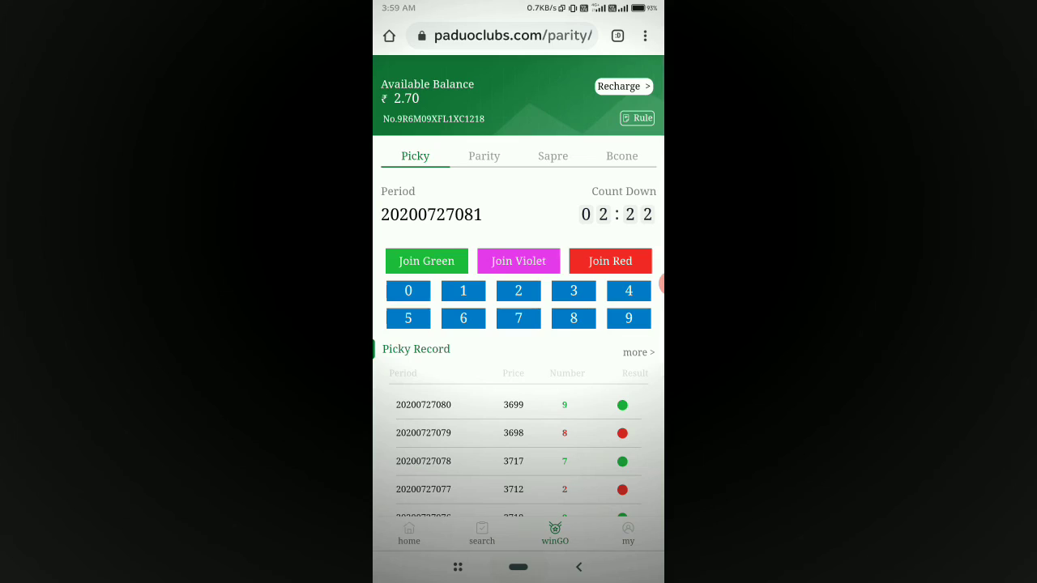
{"action": "left_click", "coordinate": [457, 566]}
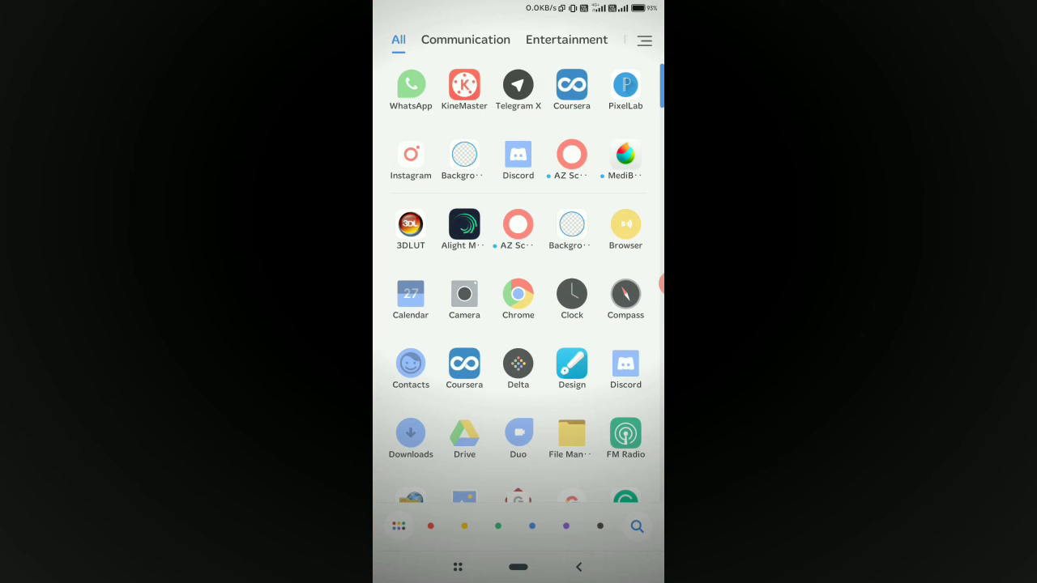